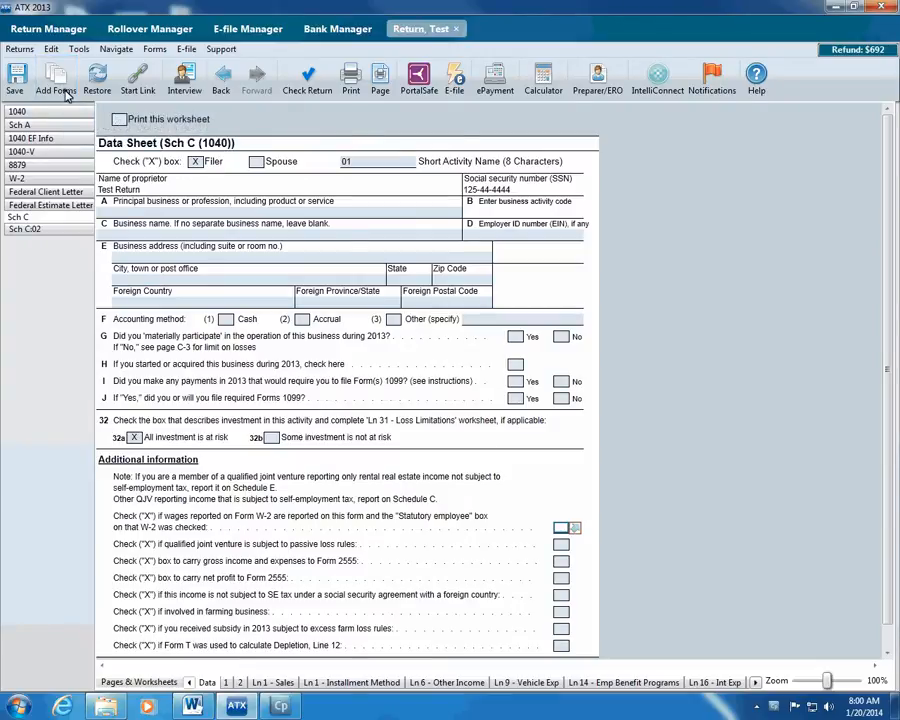
- Add Form 4562 Depreciation and Amortization from the Add Forms list to load the asset entry screen
left_click(56, 78)
type("4562")
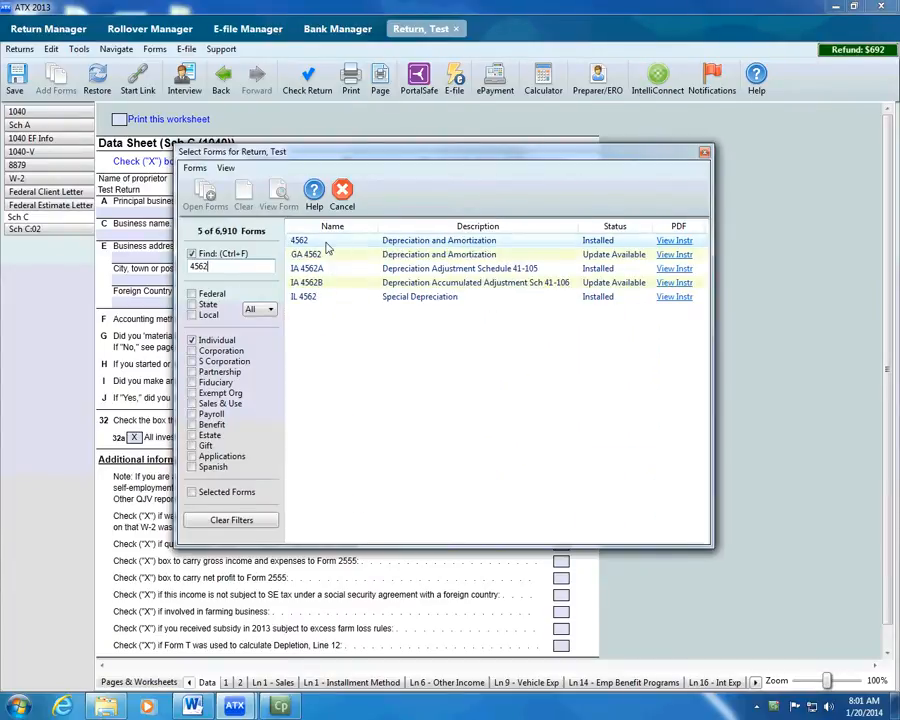
left_click(206, 198)
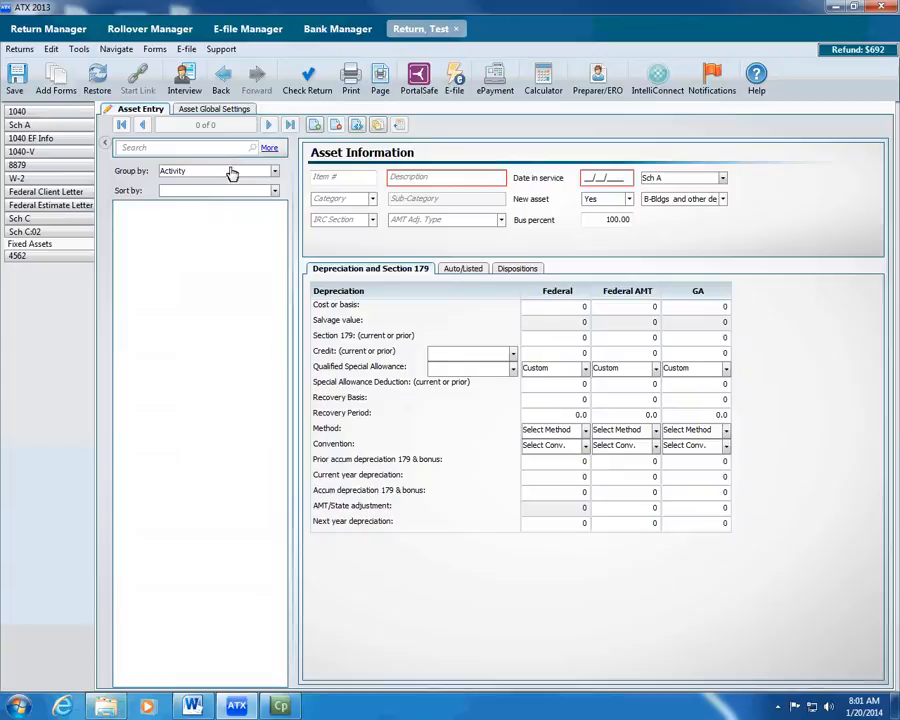
- Review the Bonus Elections page in Asset Global Settings, leaving it unchanged
left_click(214, 108)
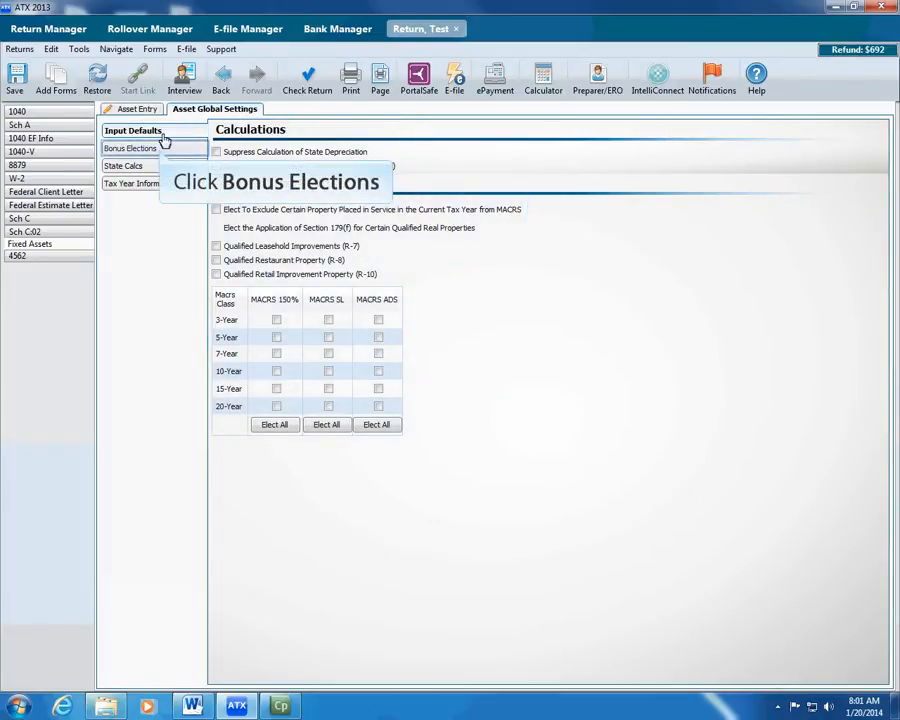
left_click(128, 164)
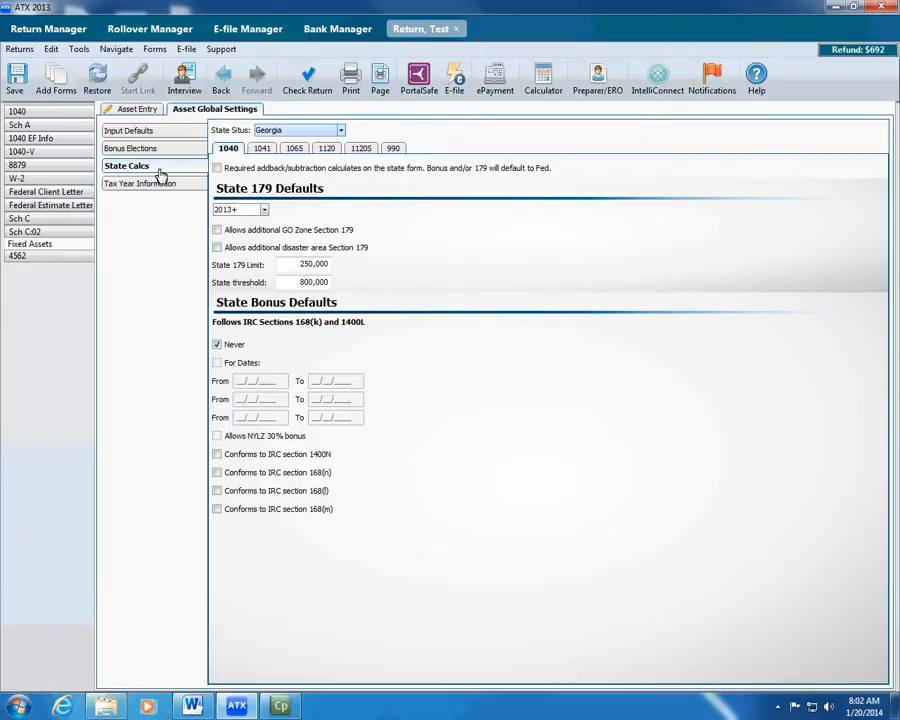
mouse_move(140, 184)
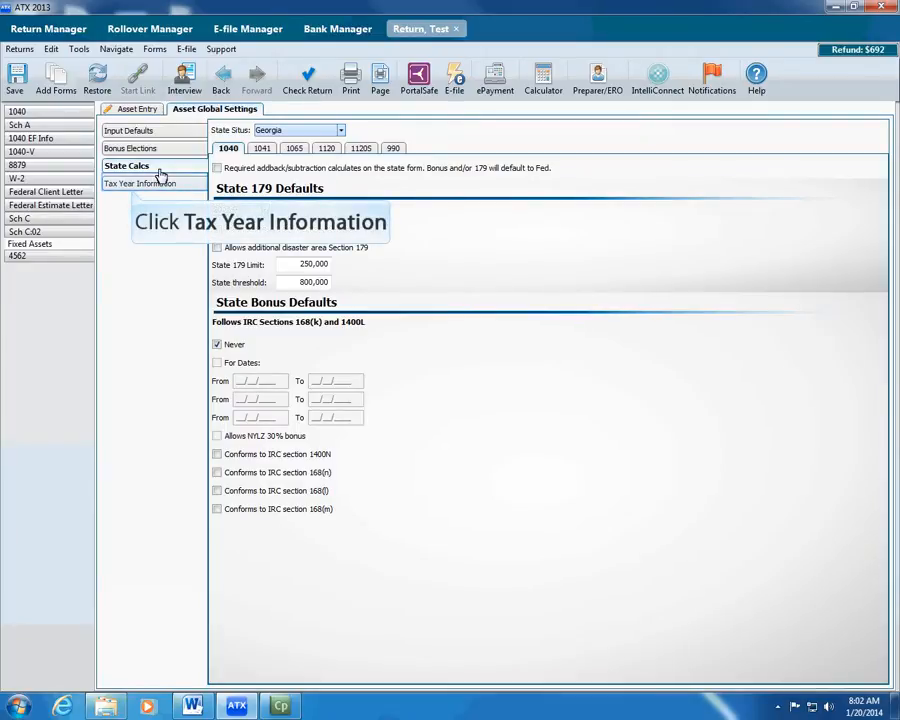
- Review the Tax Year Information page showing 2013 dates, then return to asset entry
left_click(140, 184)
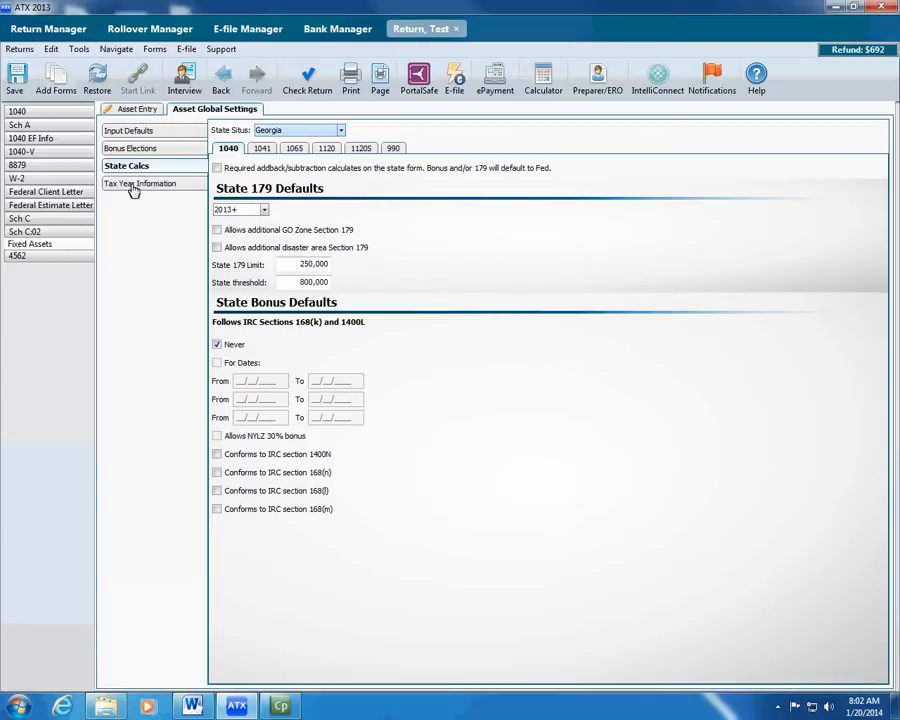
left_click(148, 184)
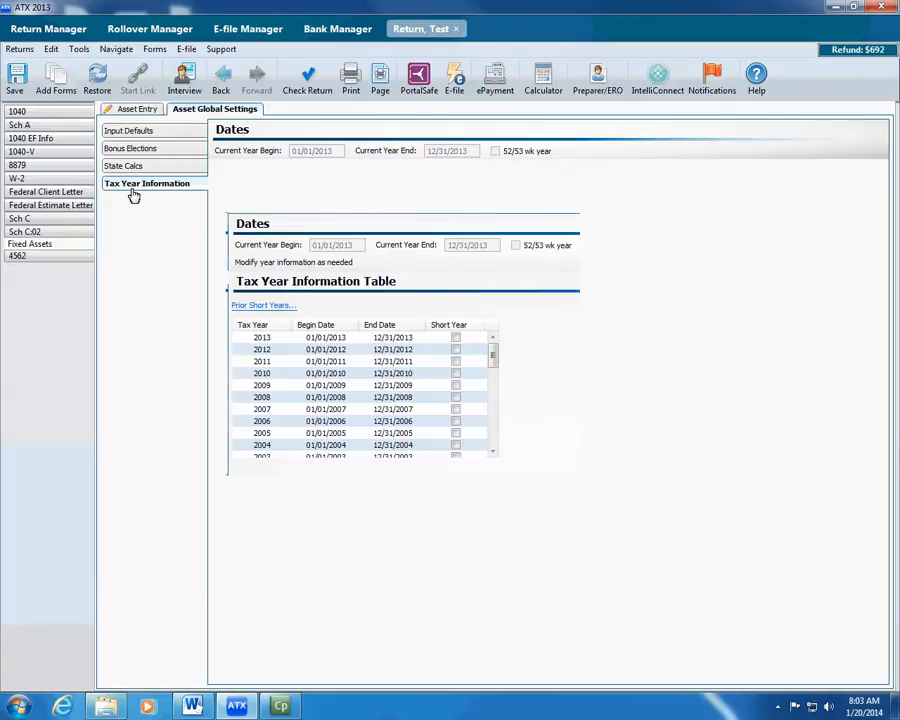
left_click(148, 184)
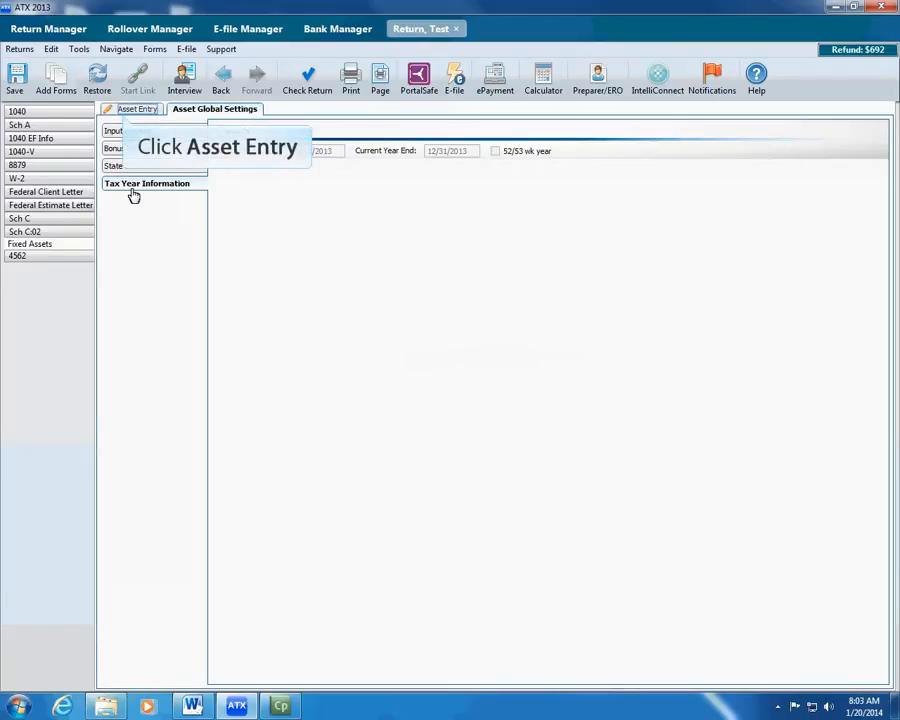
left_click(136, 108)
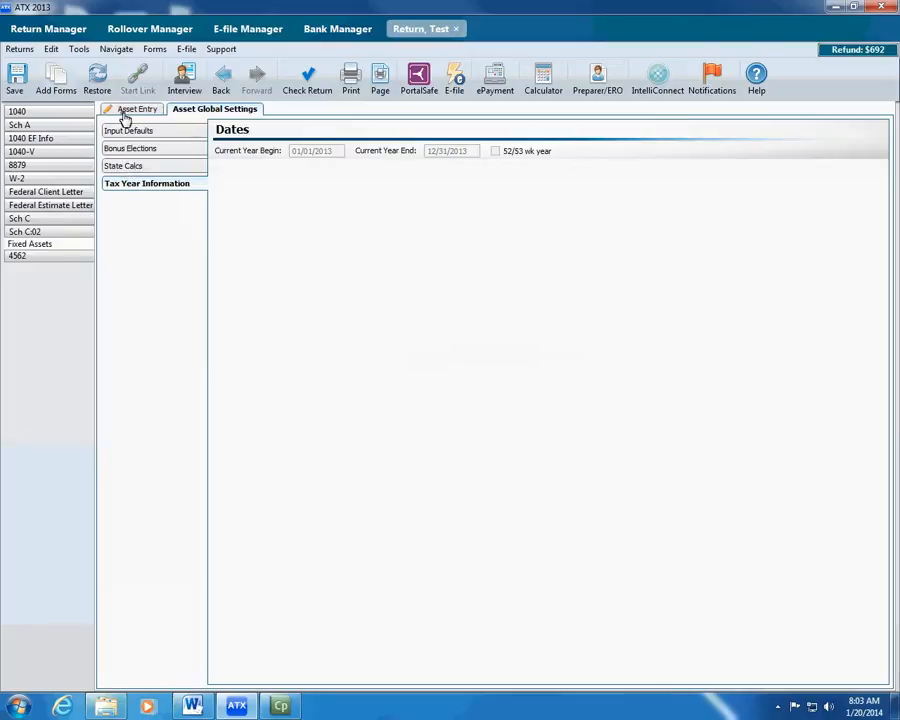
- Enter a new asset described as Vehicle, placed in service 05/16/2013, on the asset information screen
left_click(140, 108)
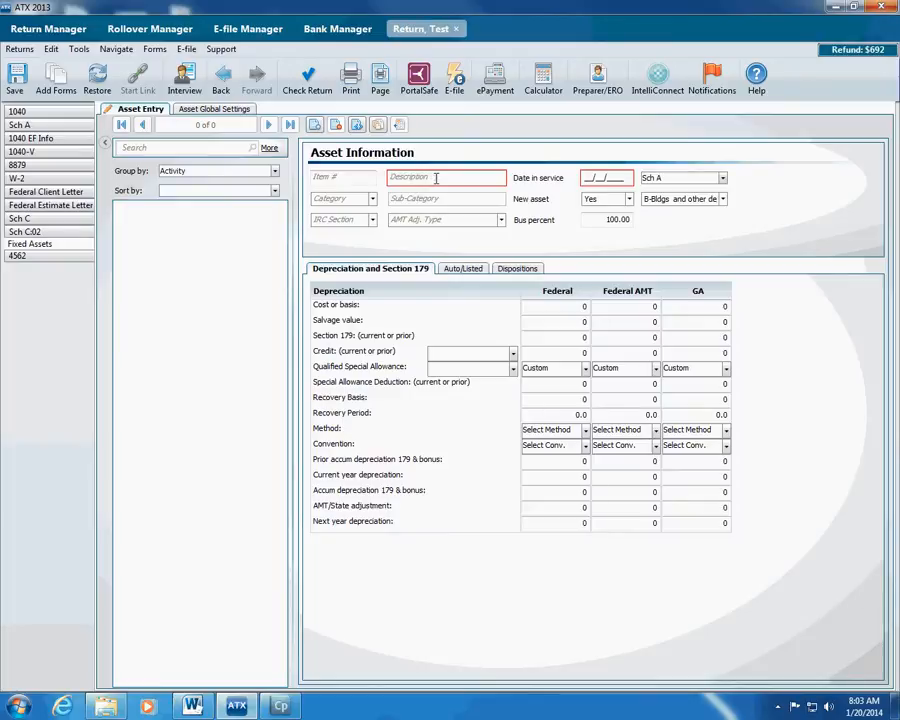
type("Vehicle")
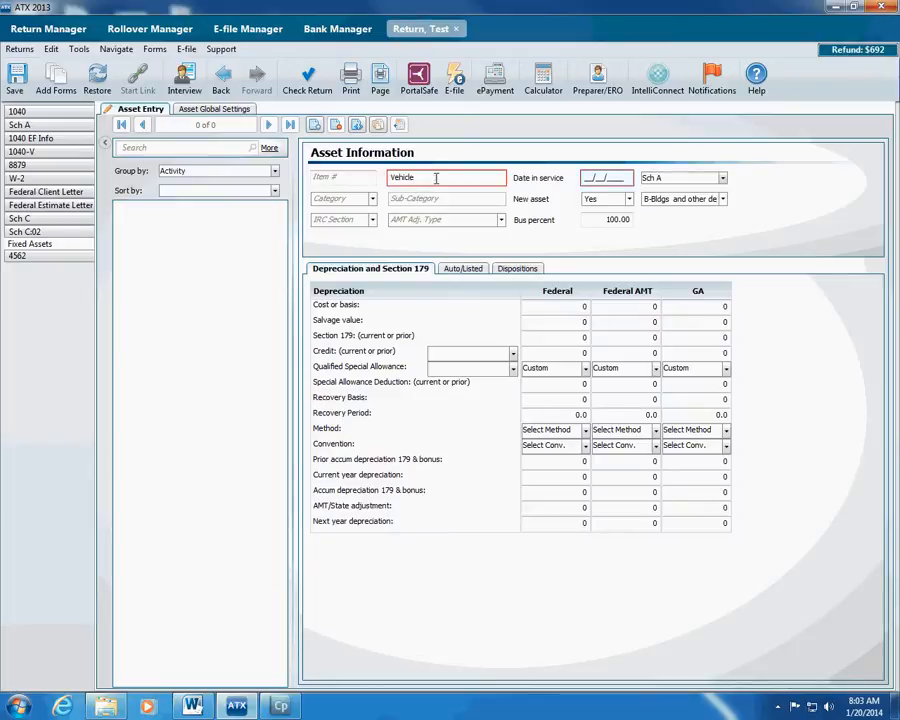
left_click(604, 176)
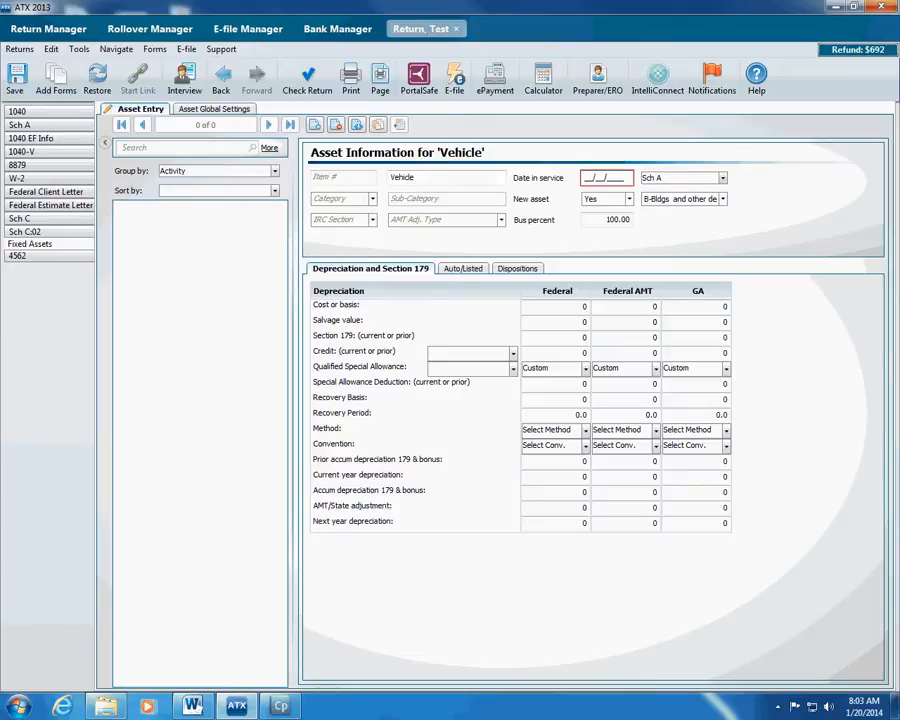
type("05/16/2013")
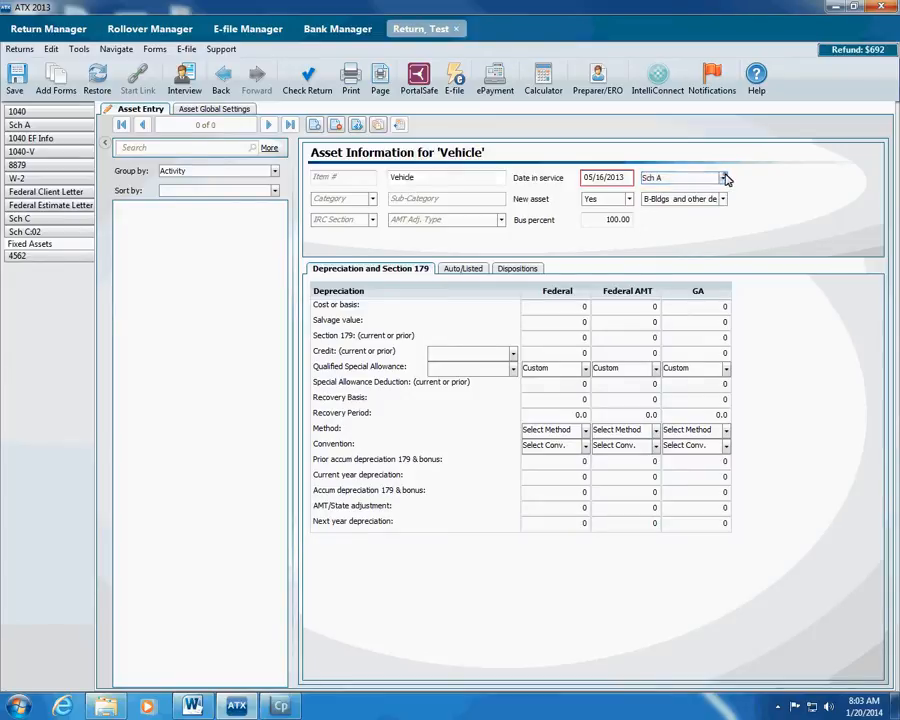
left_click(724, 176)
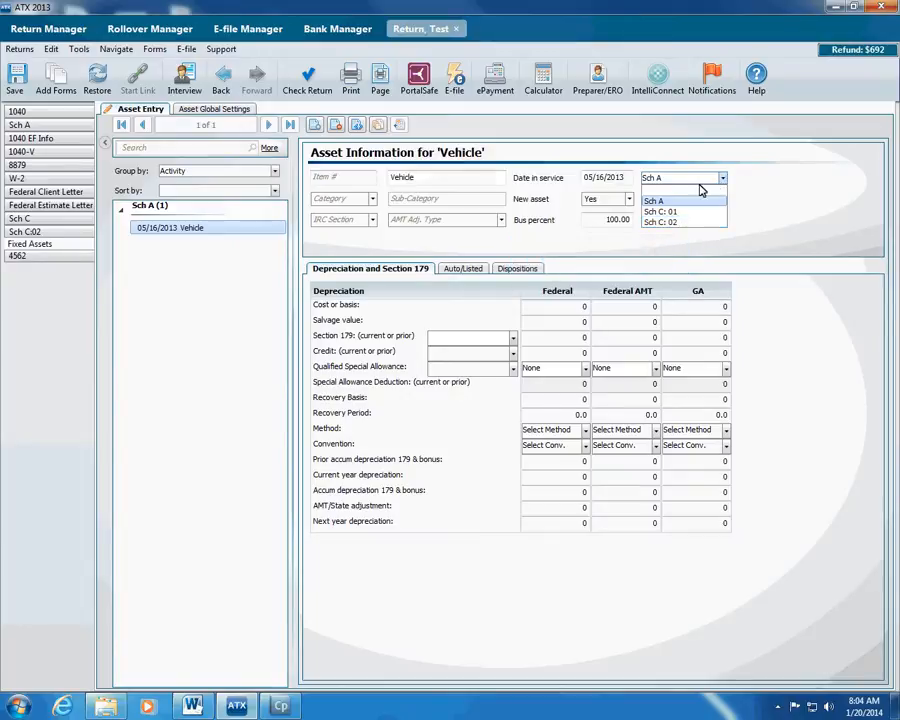
- Assign the asset to Sch-C-02, category 4-Vehicles, sub-category 5 yr Qual nonpersonal use vehicle (200DB default)
left_click(668, 220)
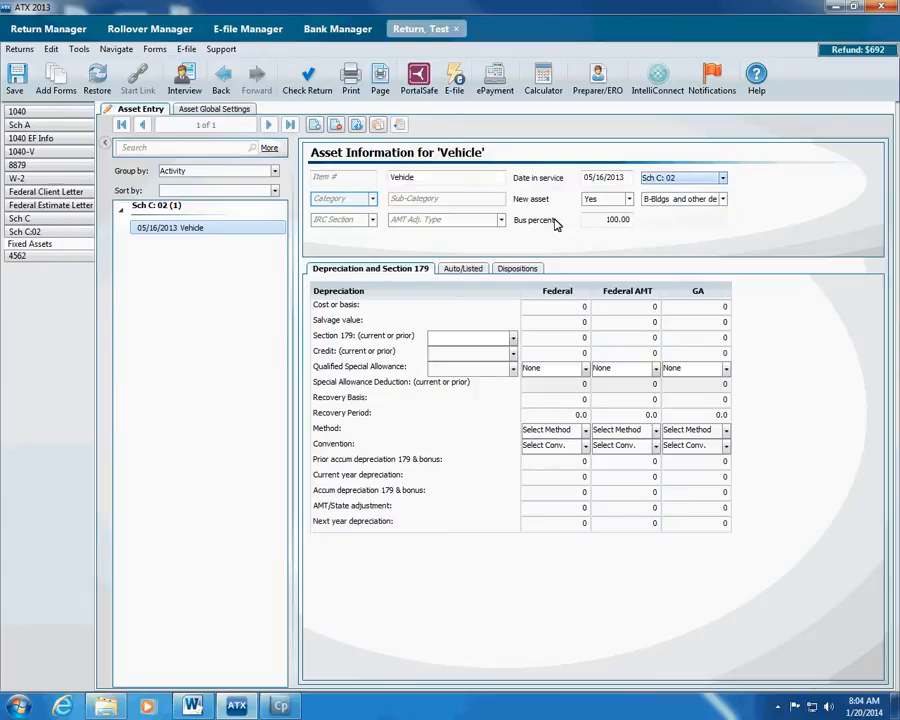
left_click(372, 198)
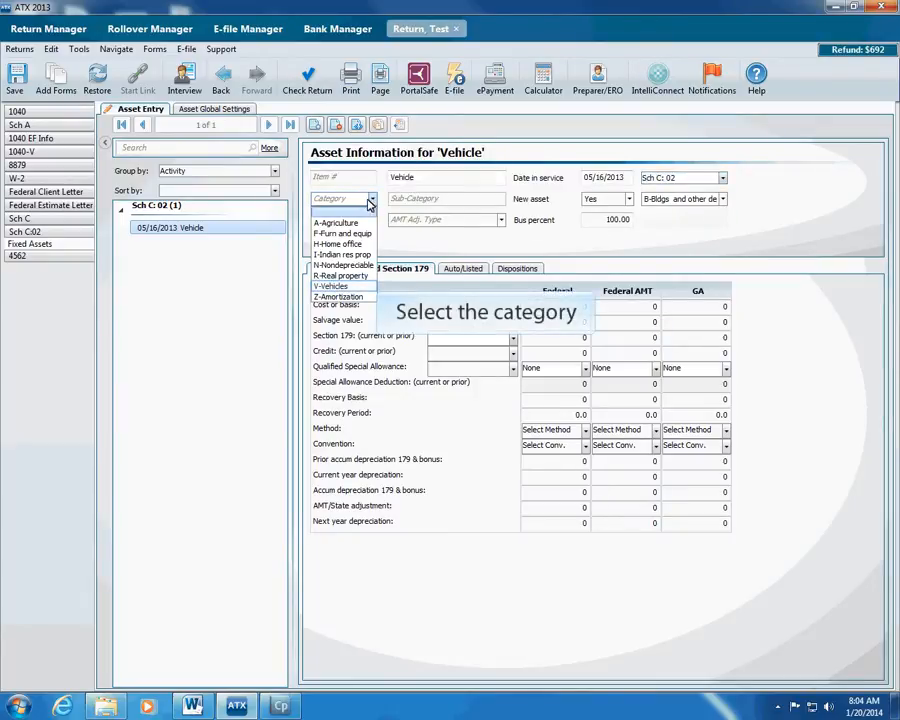
left_click(332, 286)
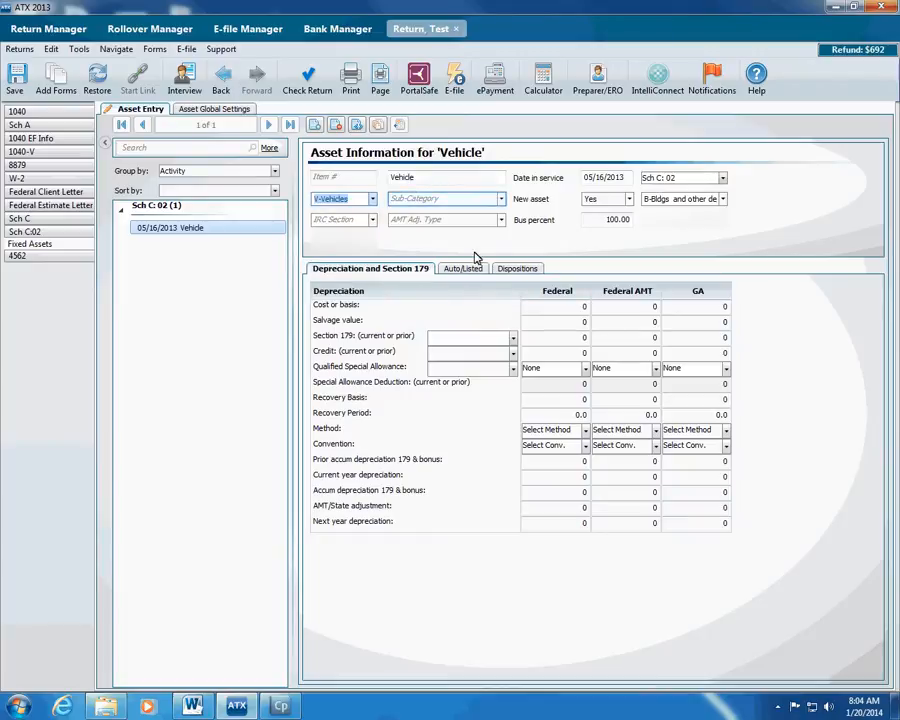
left_click(500, 198)
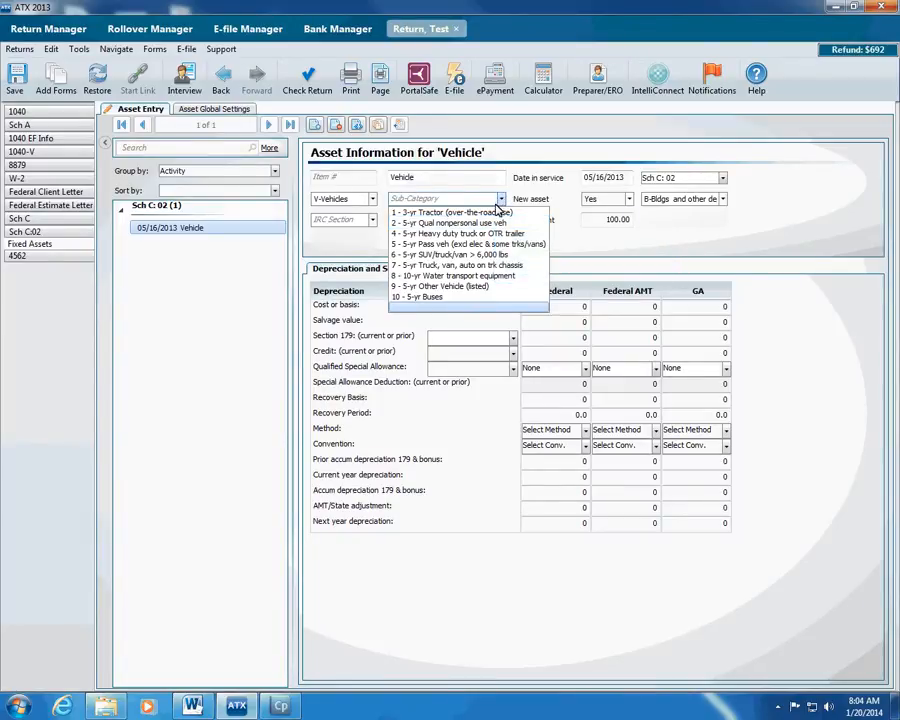
left_click(450, 222)
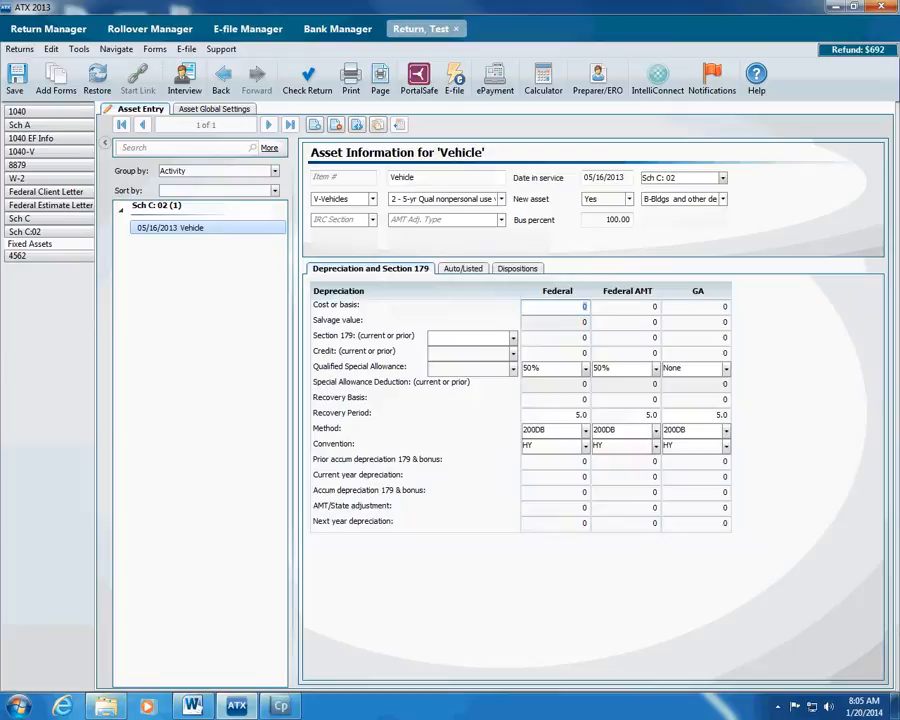
- Set cost or basis to 30000 and show the depreciation calculation explanation (3,000 current depreciation)
type("300000")
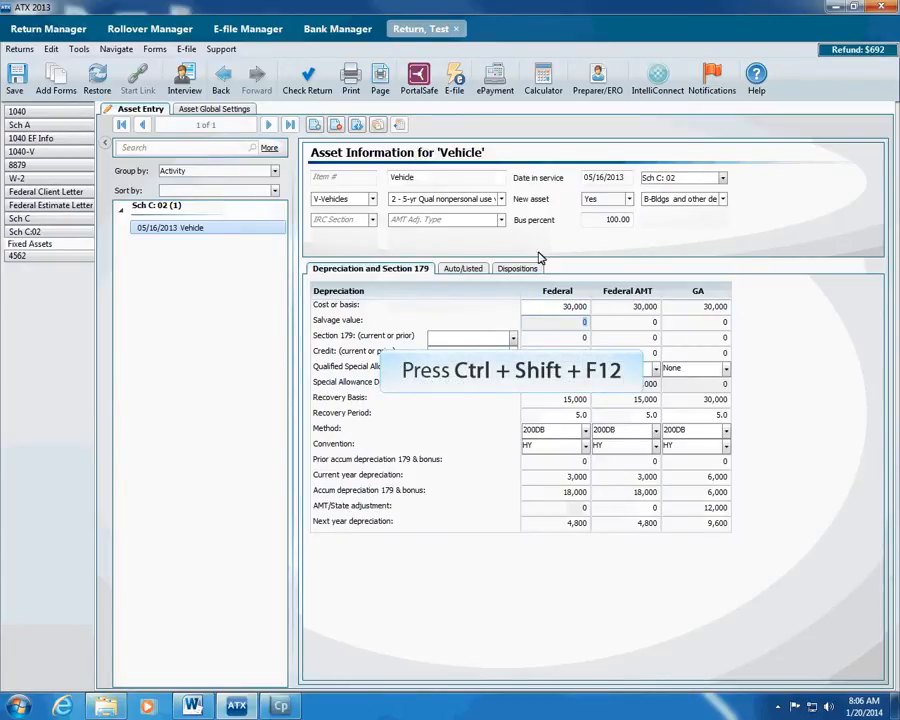
key("ctrl+shift+f12")
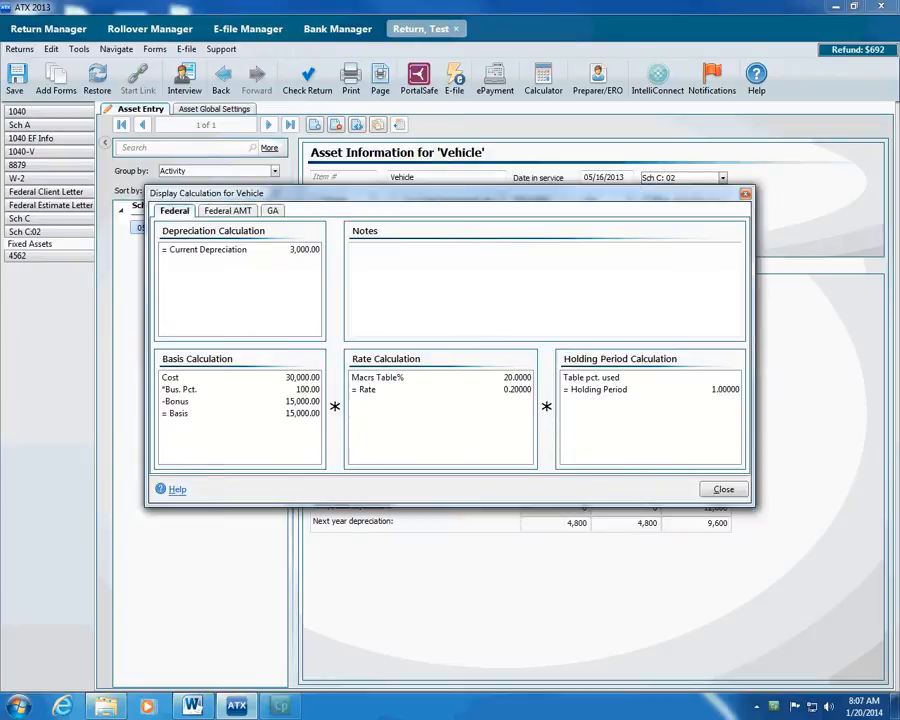